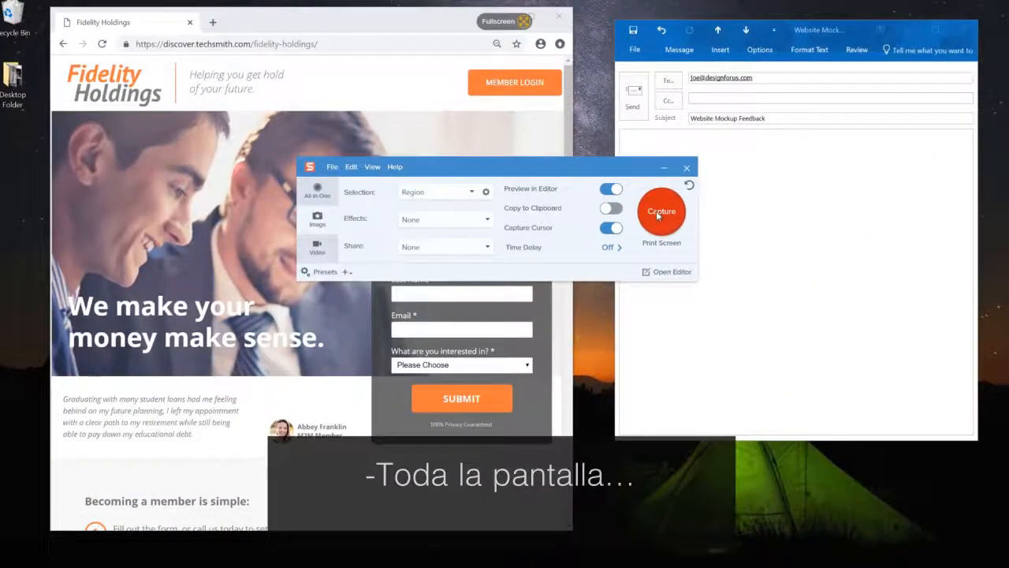
- Capture the Fidelity Holdings browser page as a full-length scrolling screenshot
left_click(661, 211)
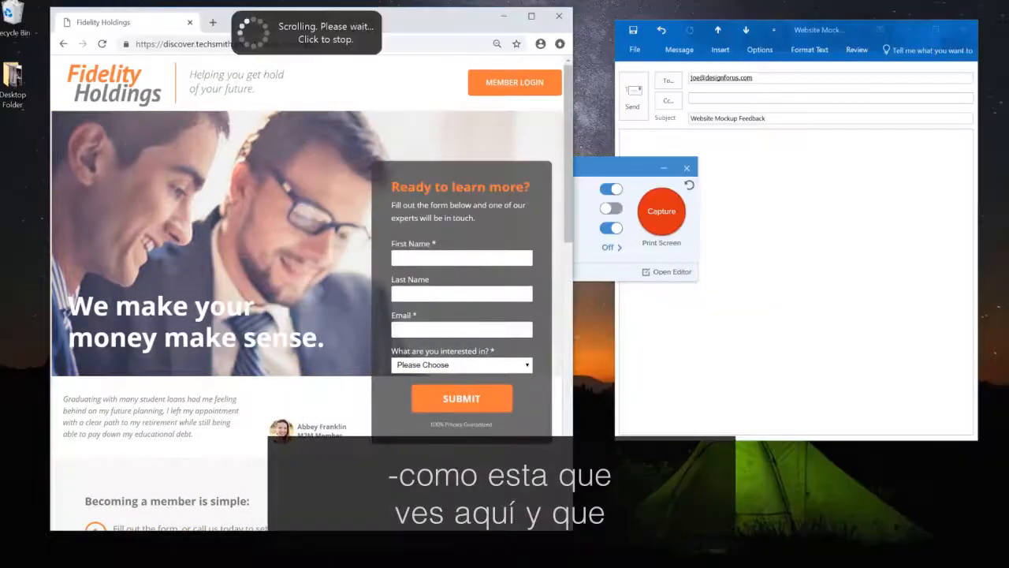
scroll("down", 3)
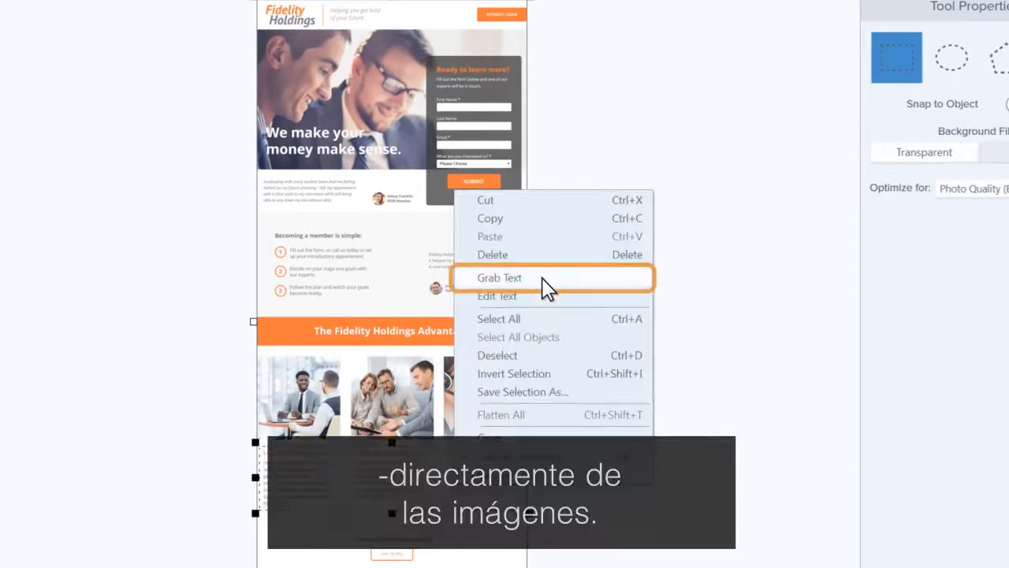
- Grab the text from the captured page image and copy all of it
left_click(499, 277)
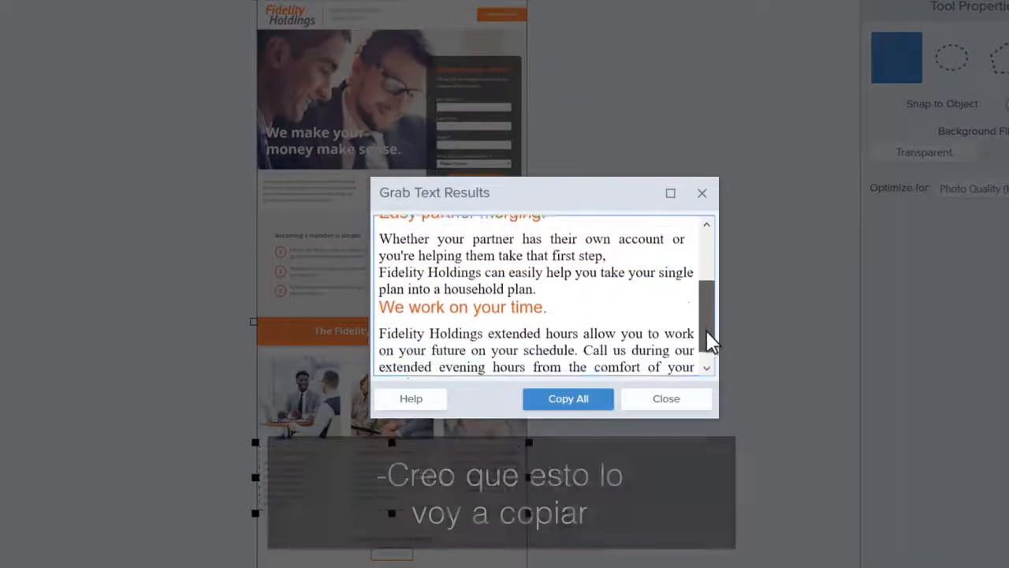
left_click(567, 398)
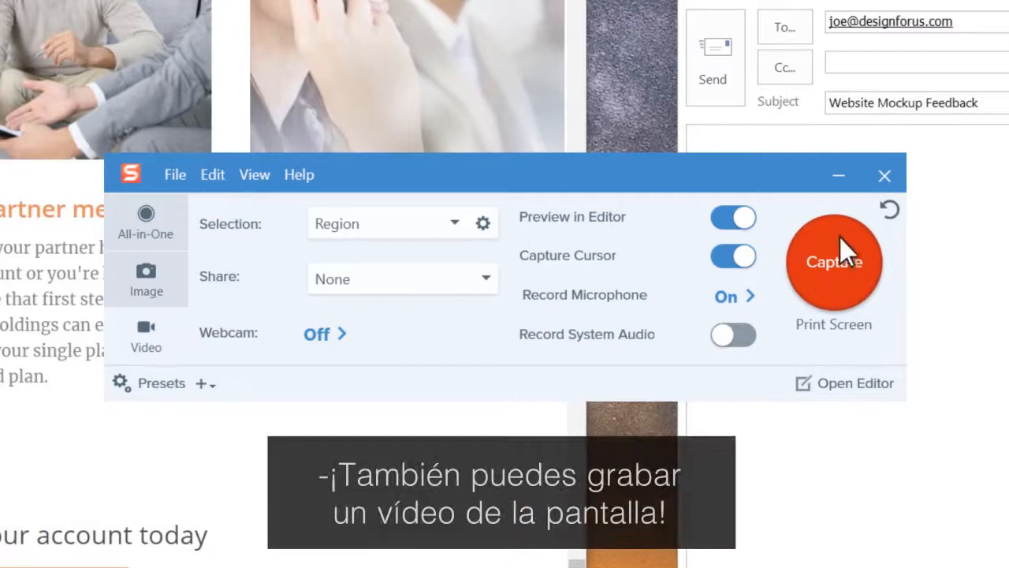
- Begin a Video capture with microphone recording of the Snagit editor area
left_click(833, 262)
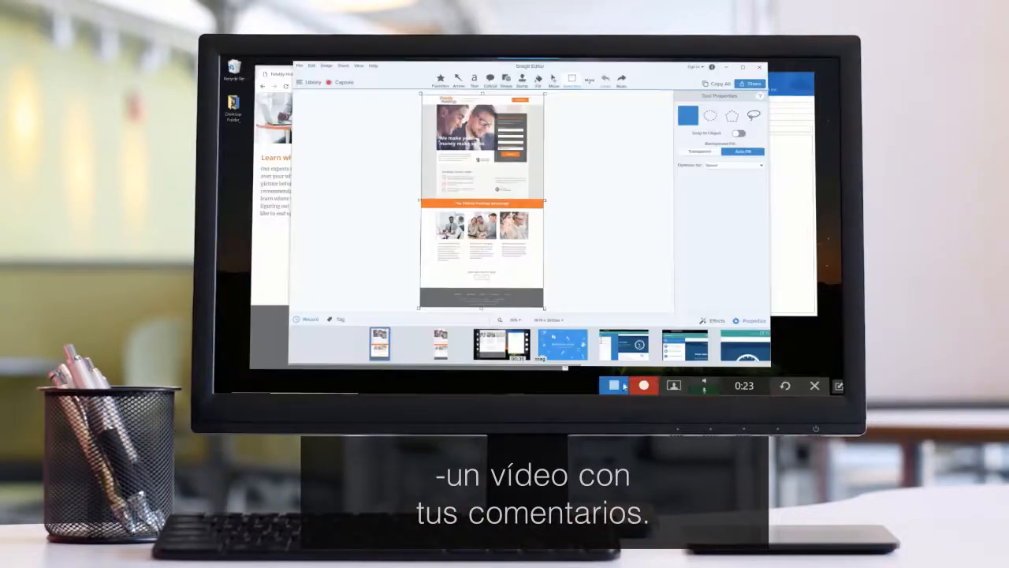
- Narrow the captured page image by dragging its edge with the Move tool
left_click(576, 33)
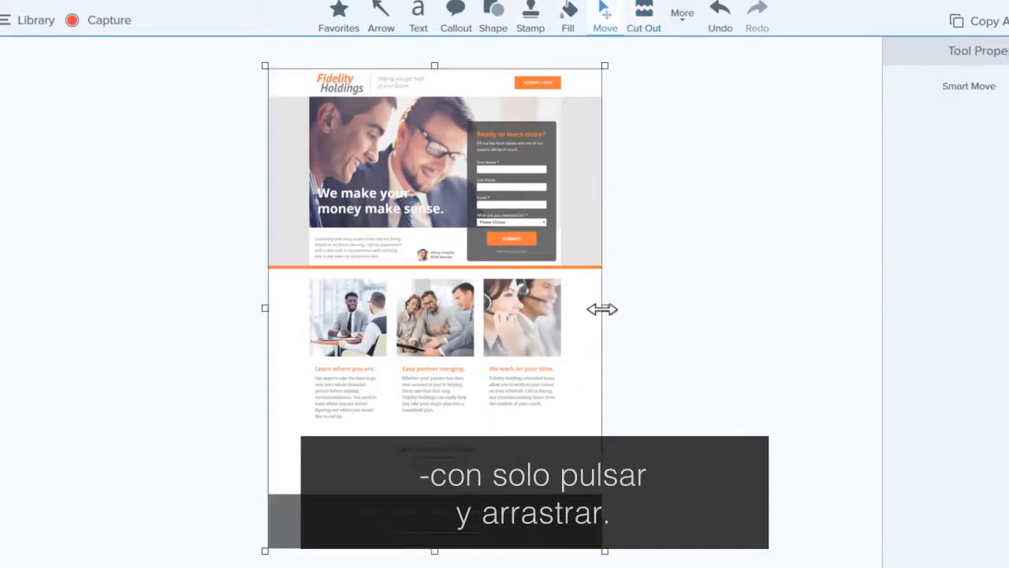
left_click_drag(605, 309, 584, 308)
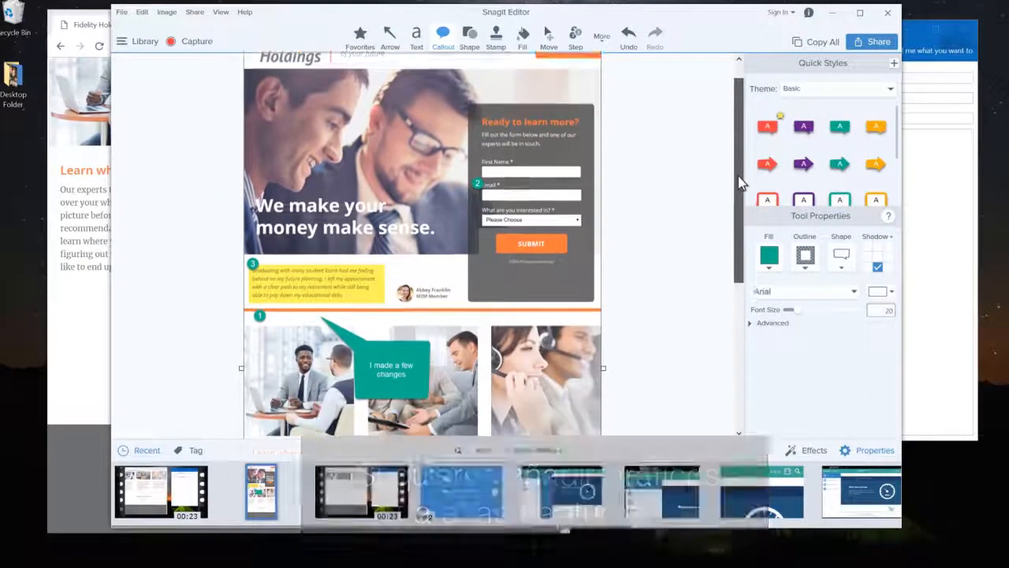
- Add steps 1–3, a yellow highlight, and a teal 'I made a few changes' callout
left_click(496, 35)
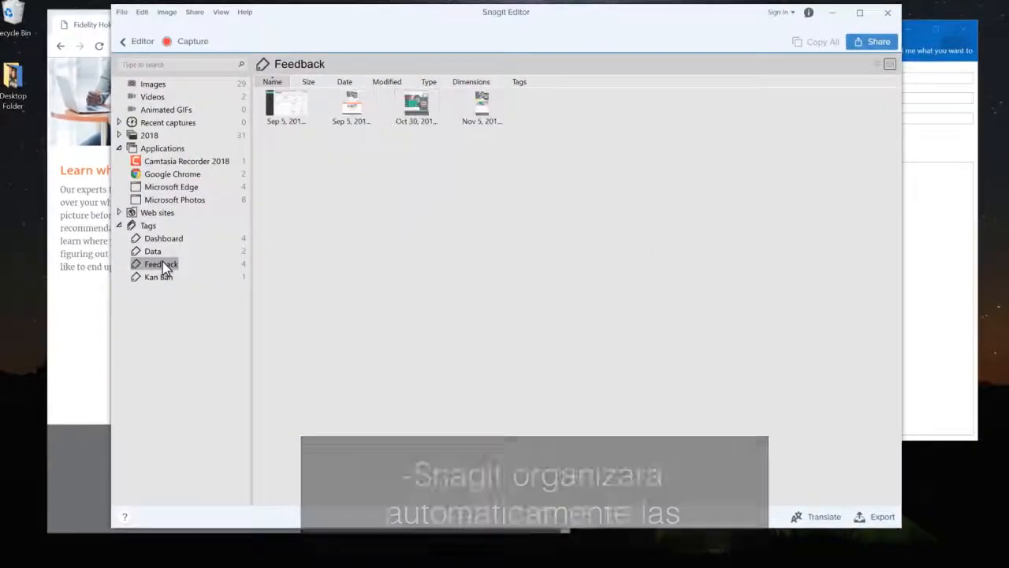
- Select the newest November 5 capture in the Feedback tag view
left_click(482, 104)
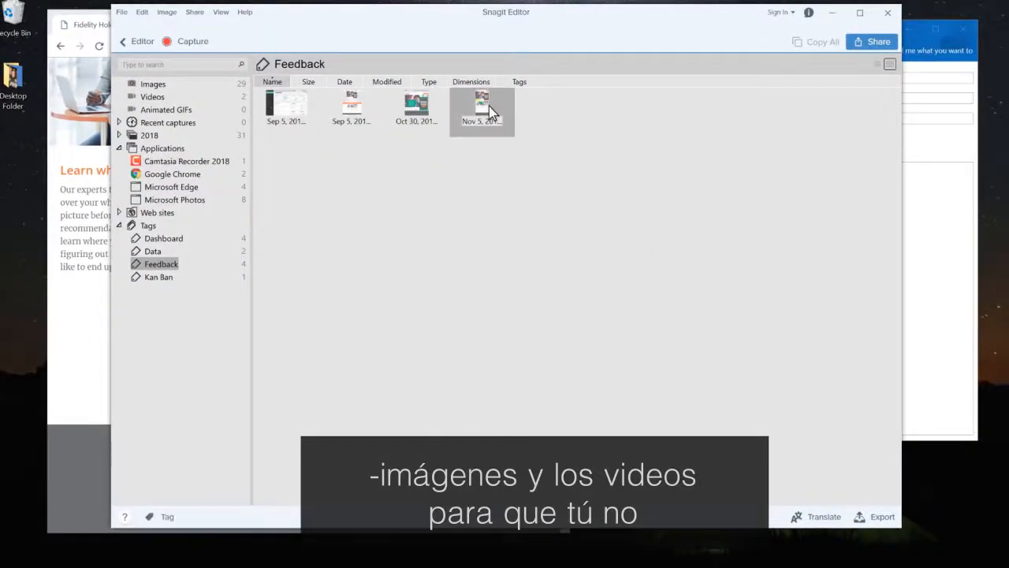